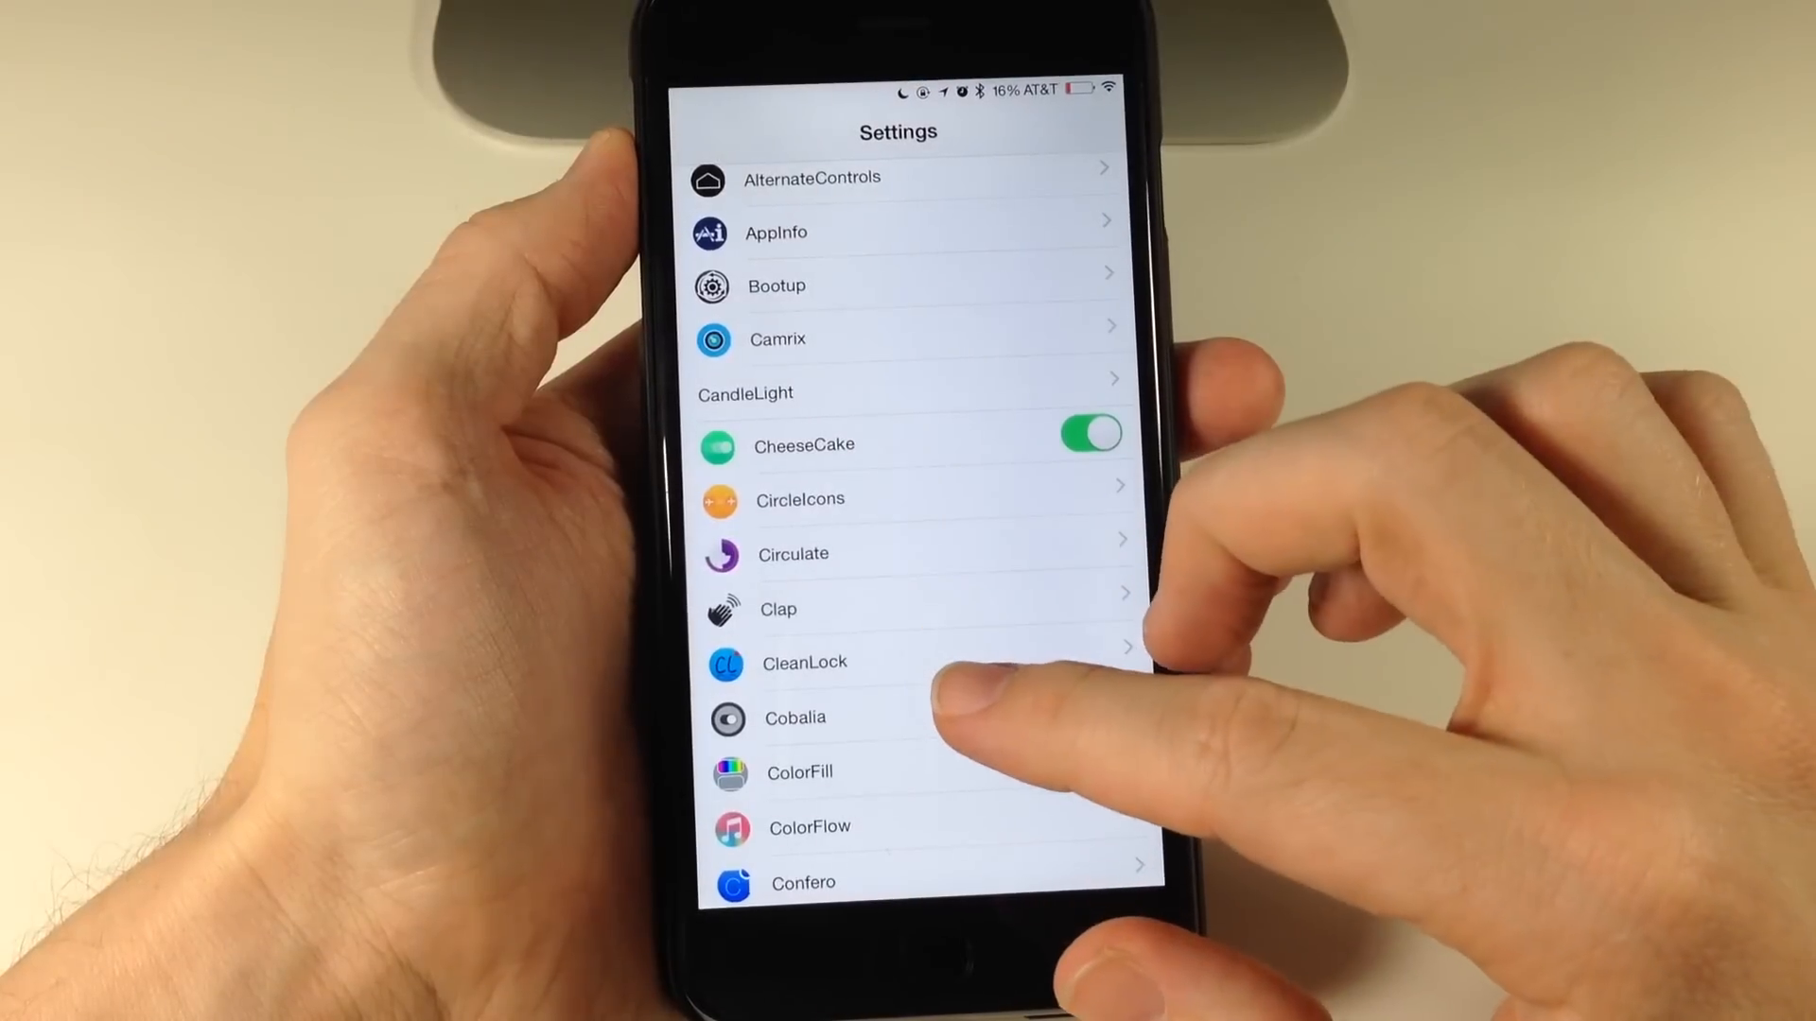
# Step: Open Cobalia's options, then its Switches list of enabled and disabled toggles
pyautogui.click(794, 717)
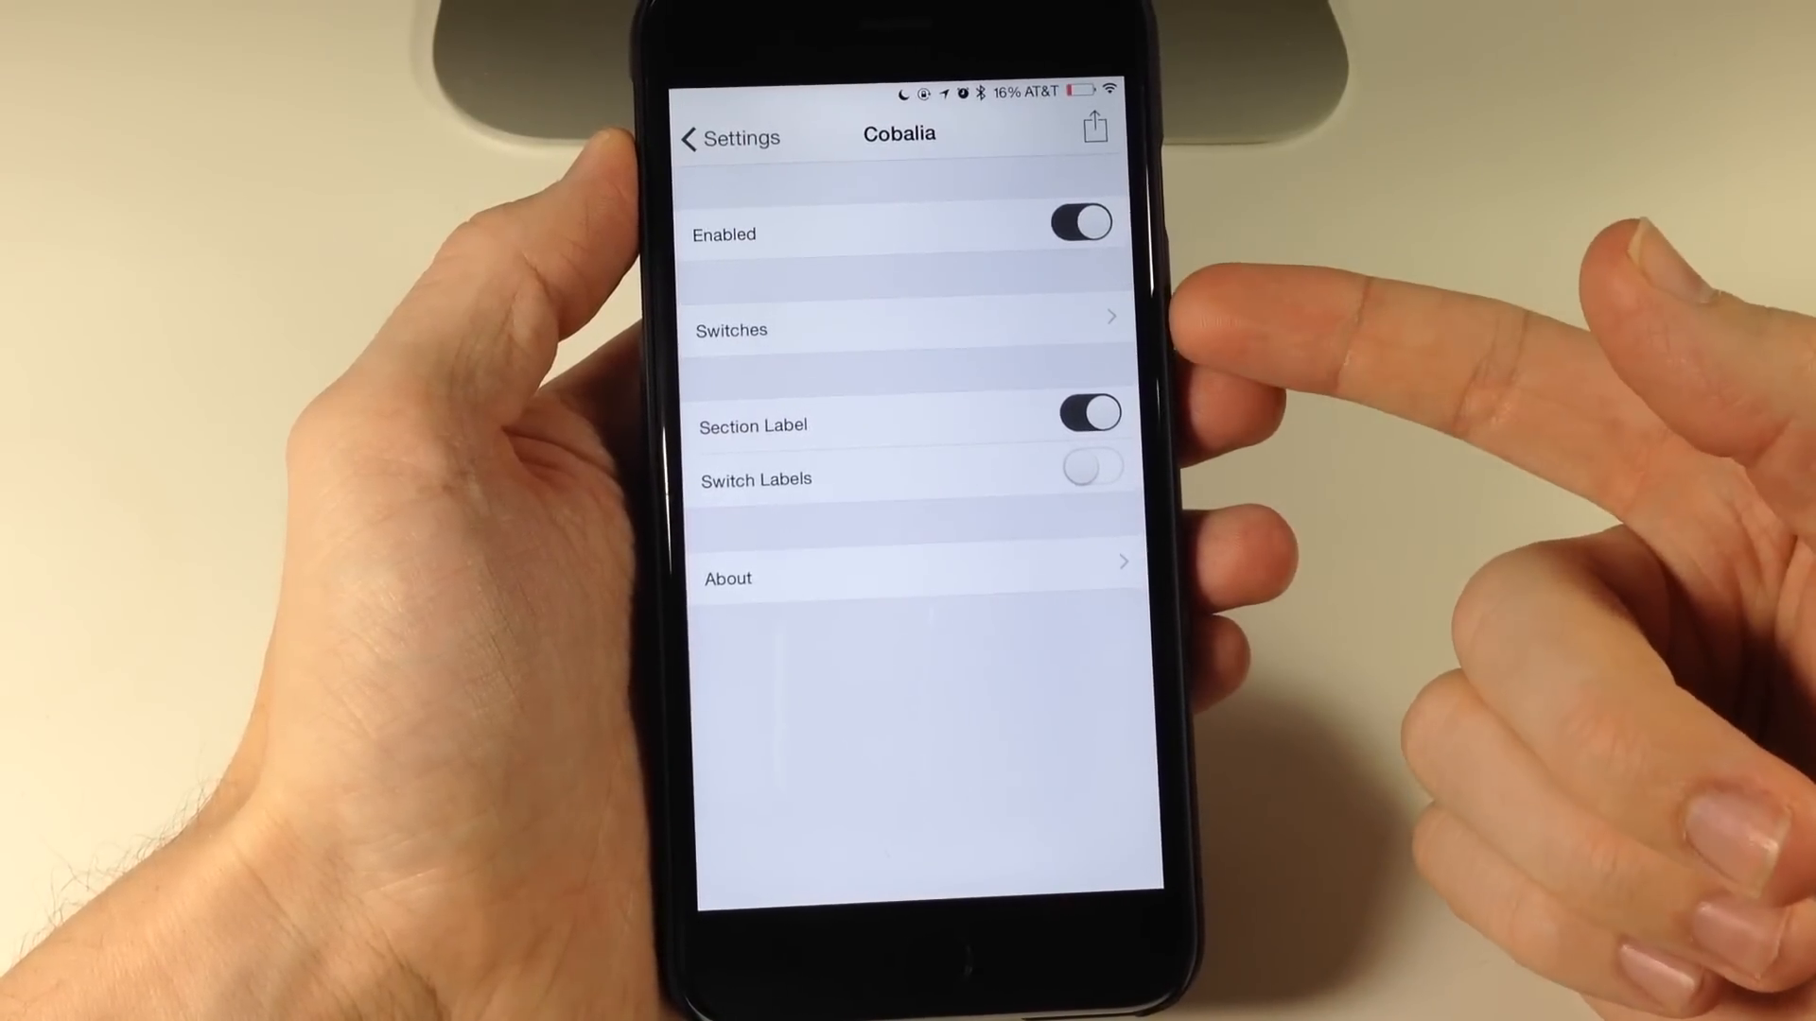
pyautogui.click(907, 330)
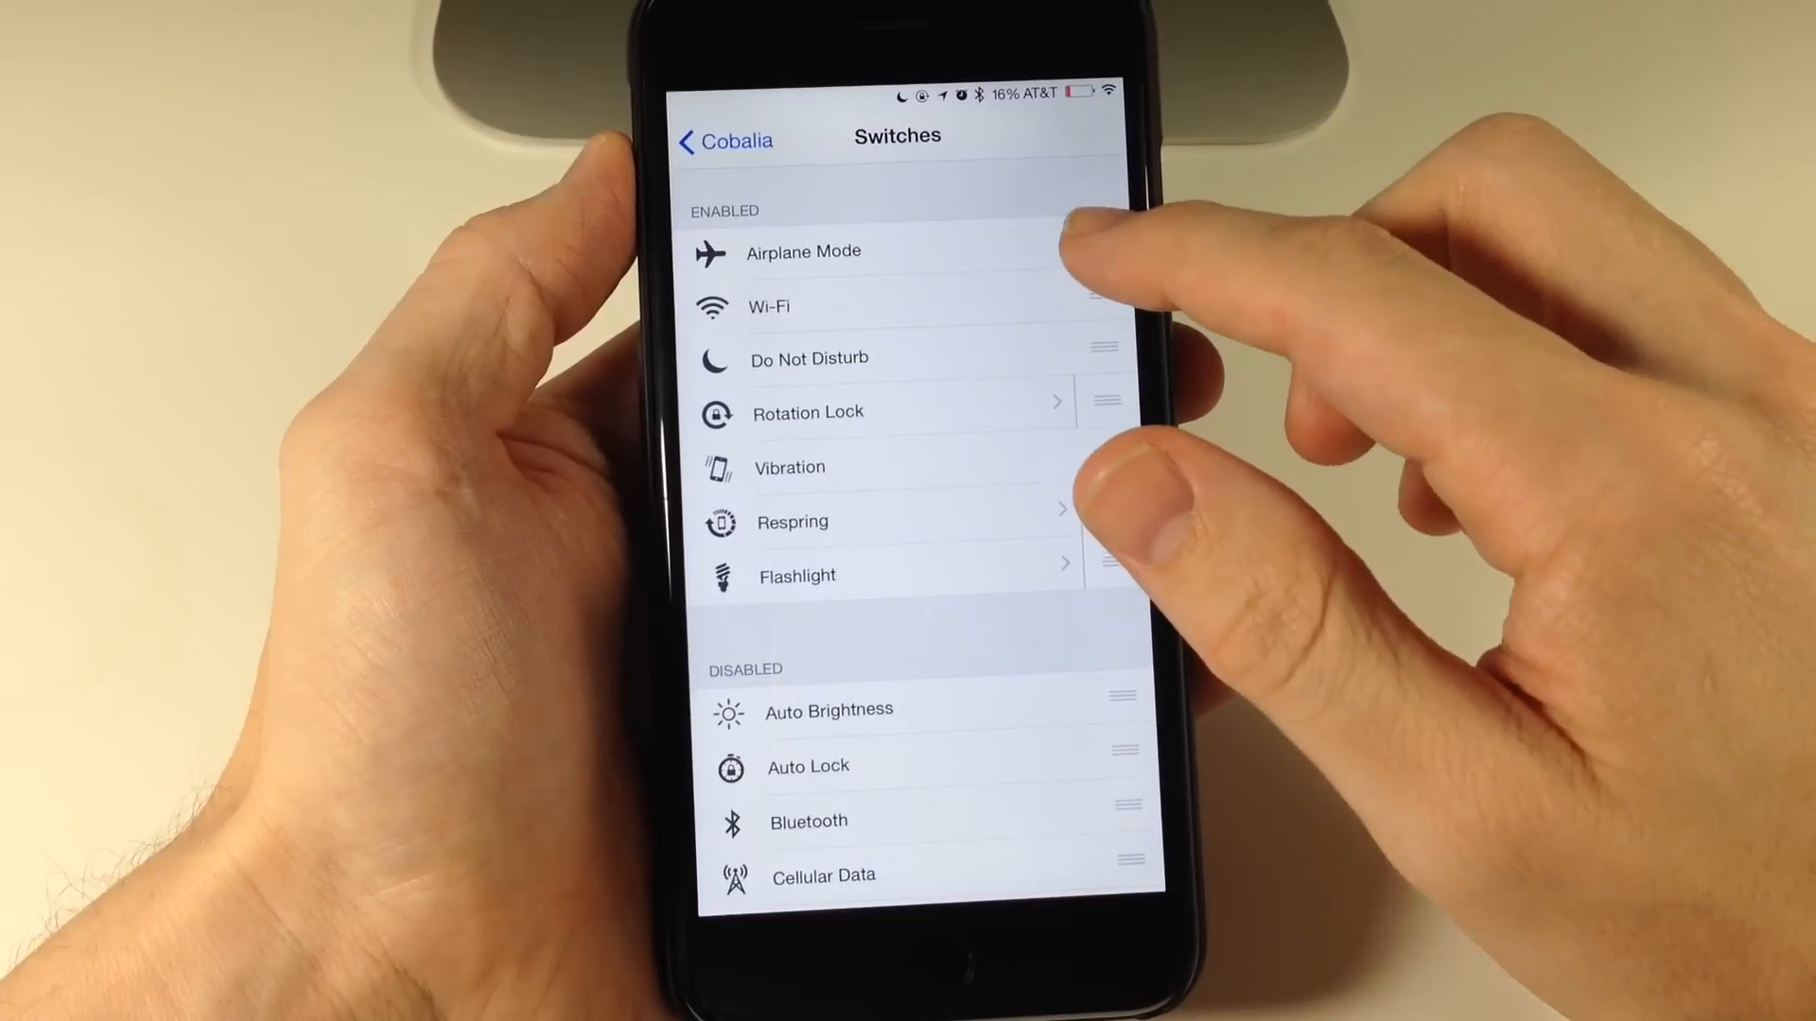
# Step: Move Airplane Mode below Vibration, then scroll through the disabled switches
pyautogui.moveTo(1066, 252); pyautogui.dragTo(1065, 463)
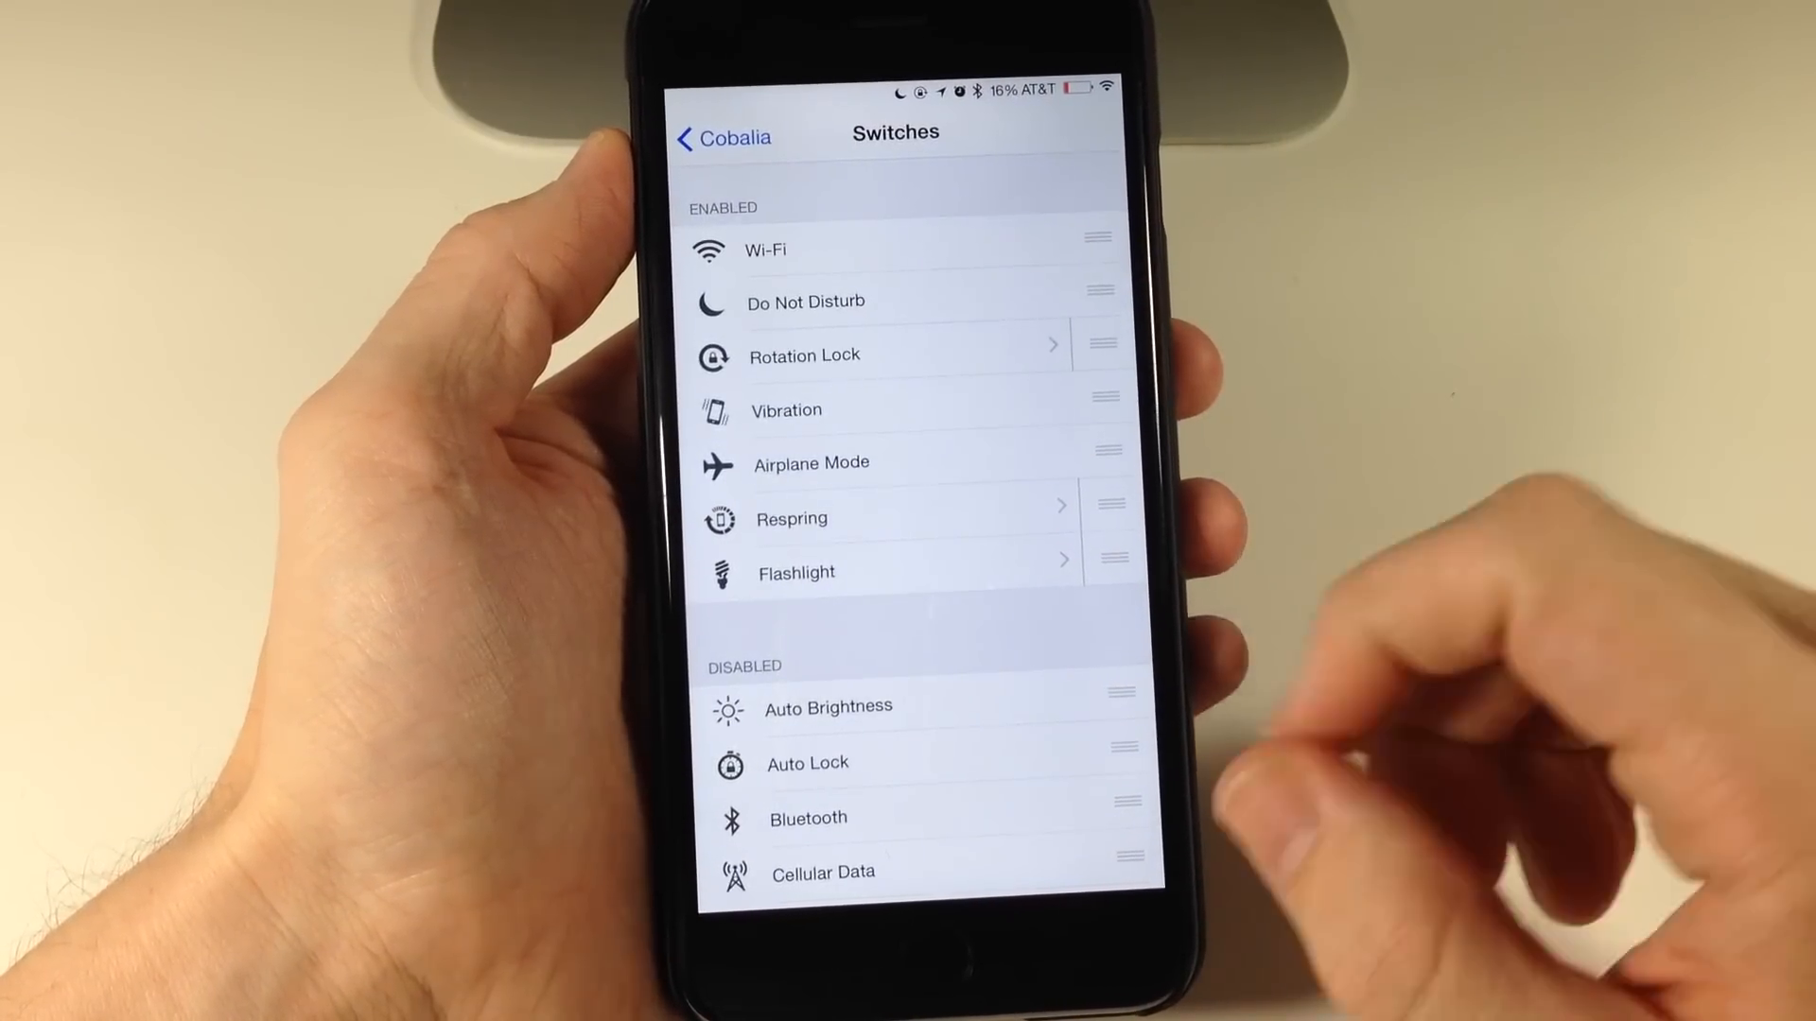
pyautogui.scroll(-3)
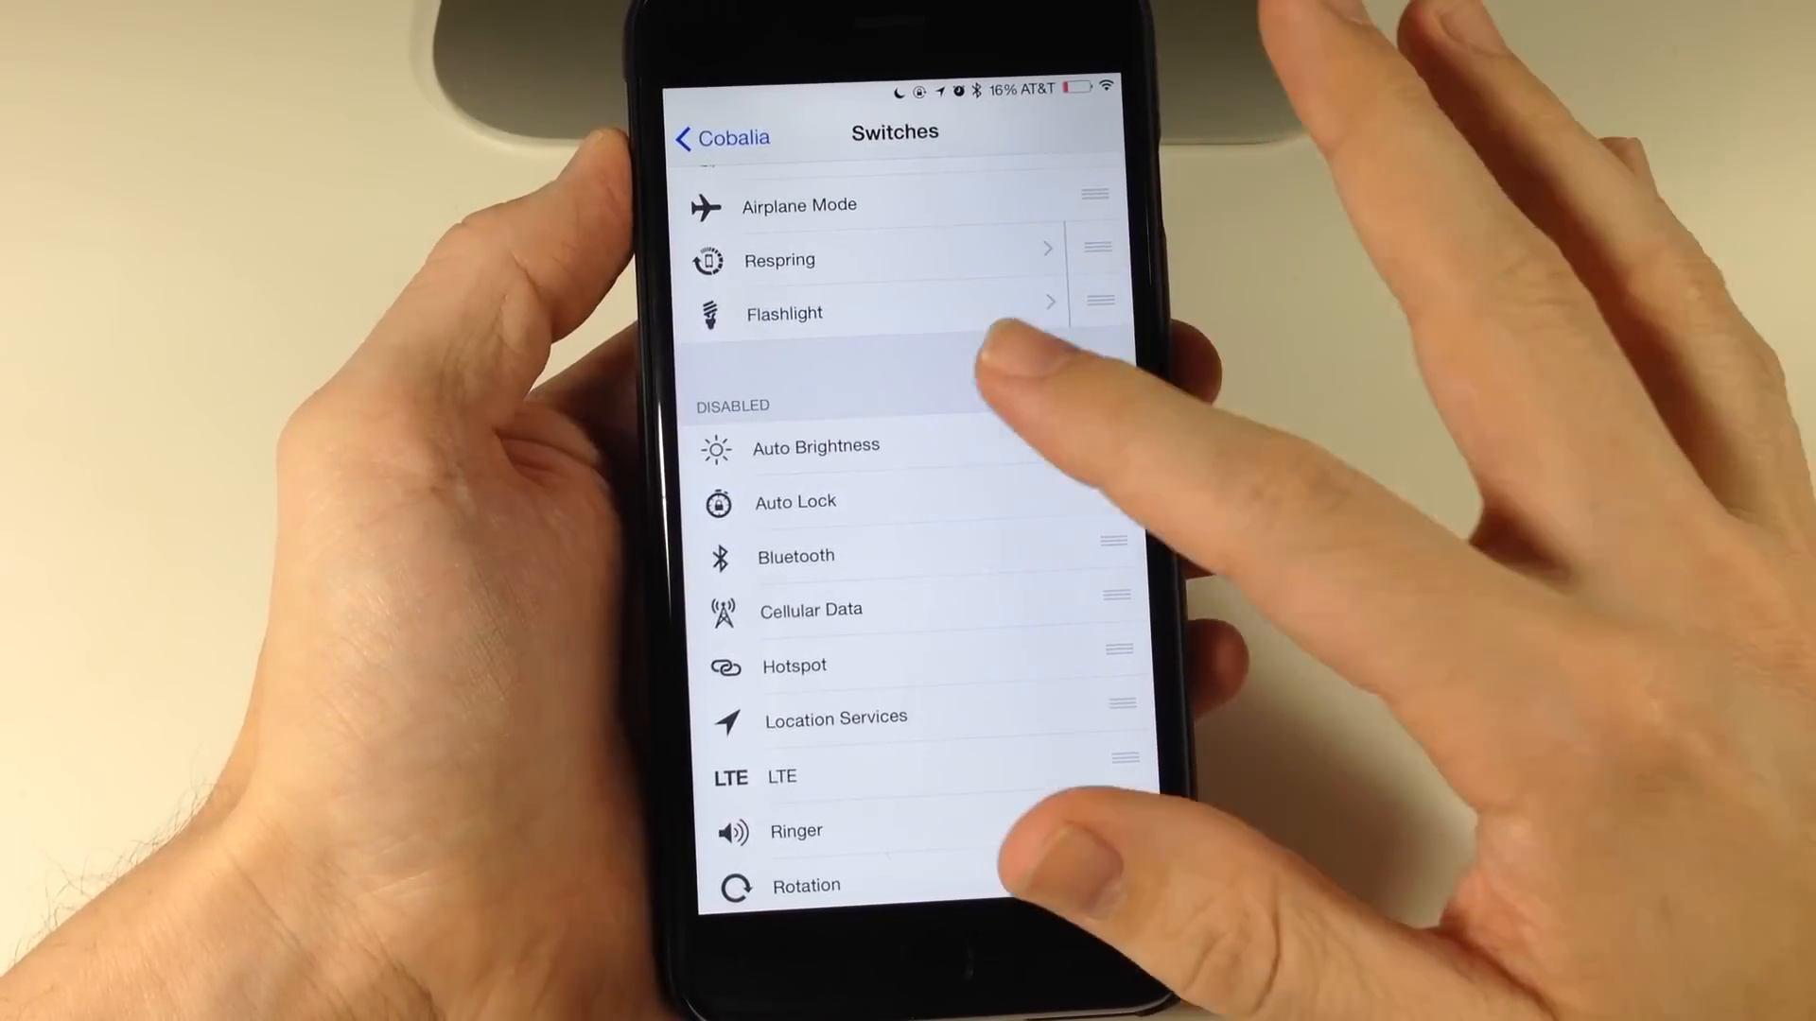
pyautogui.scroll(-3)
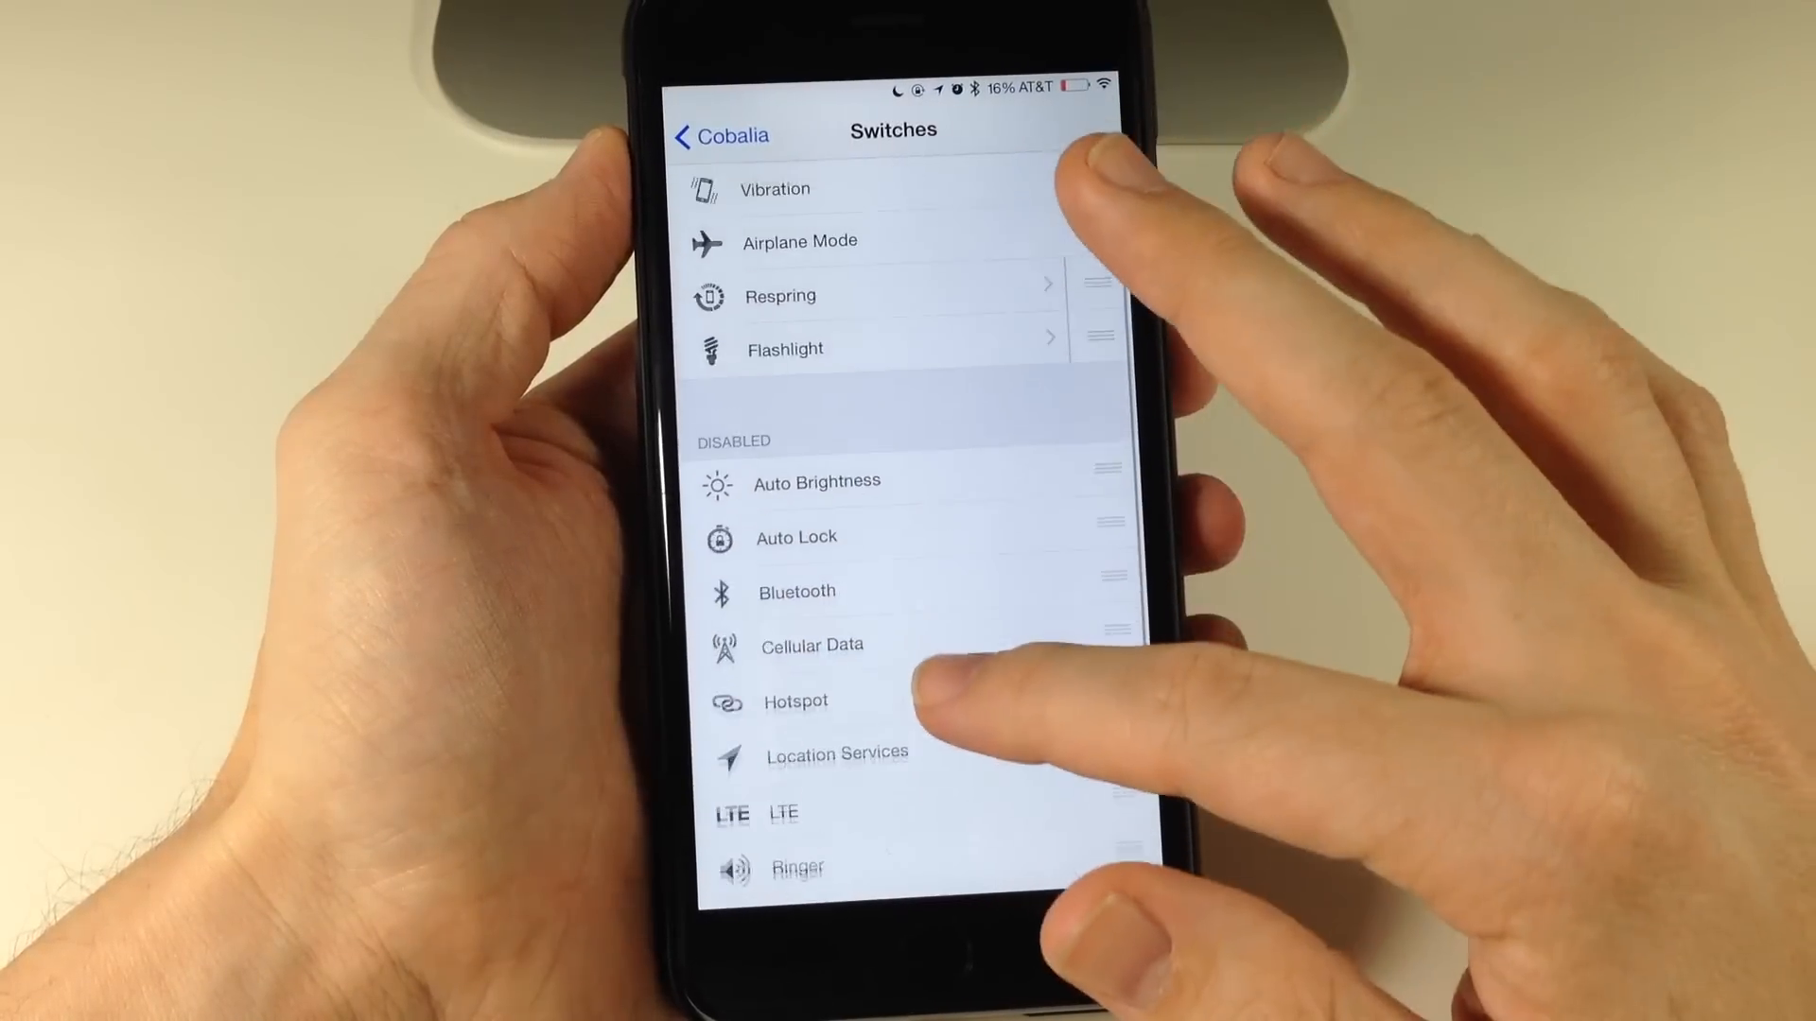
pyautogui.scroll(-3)
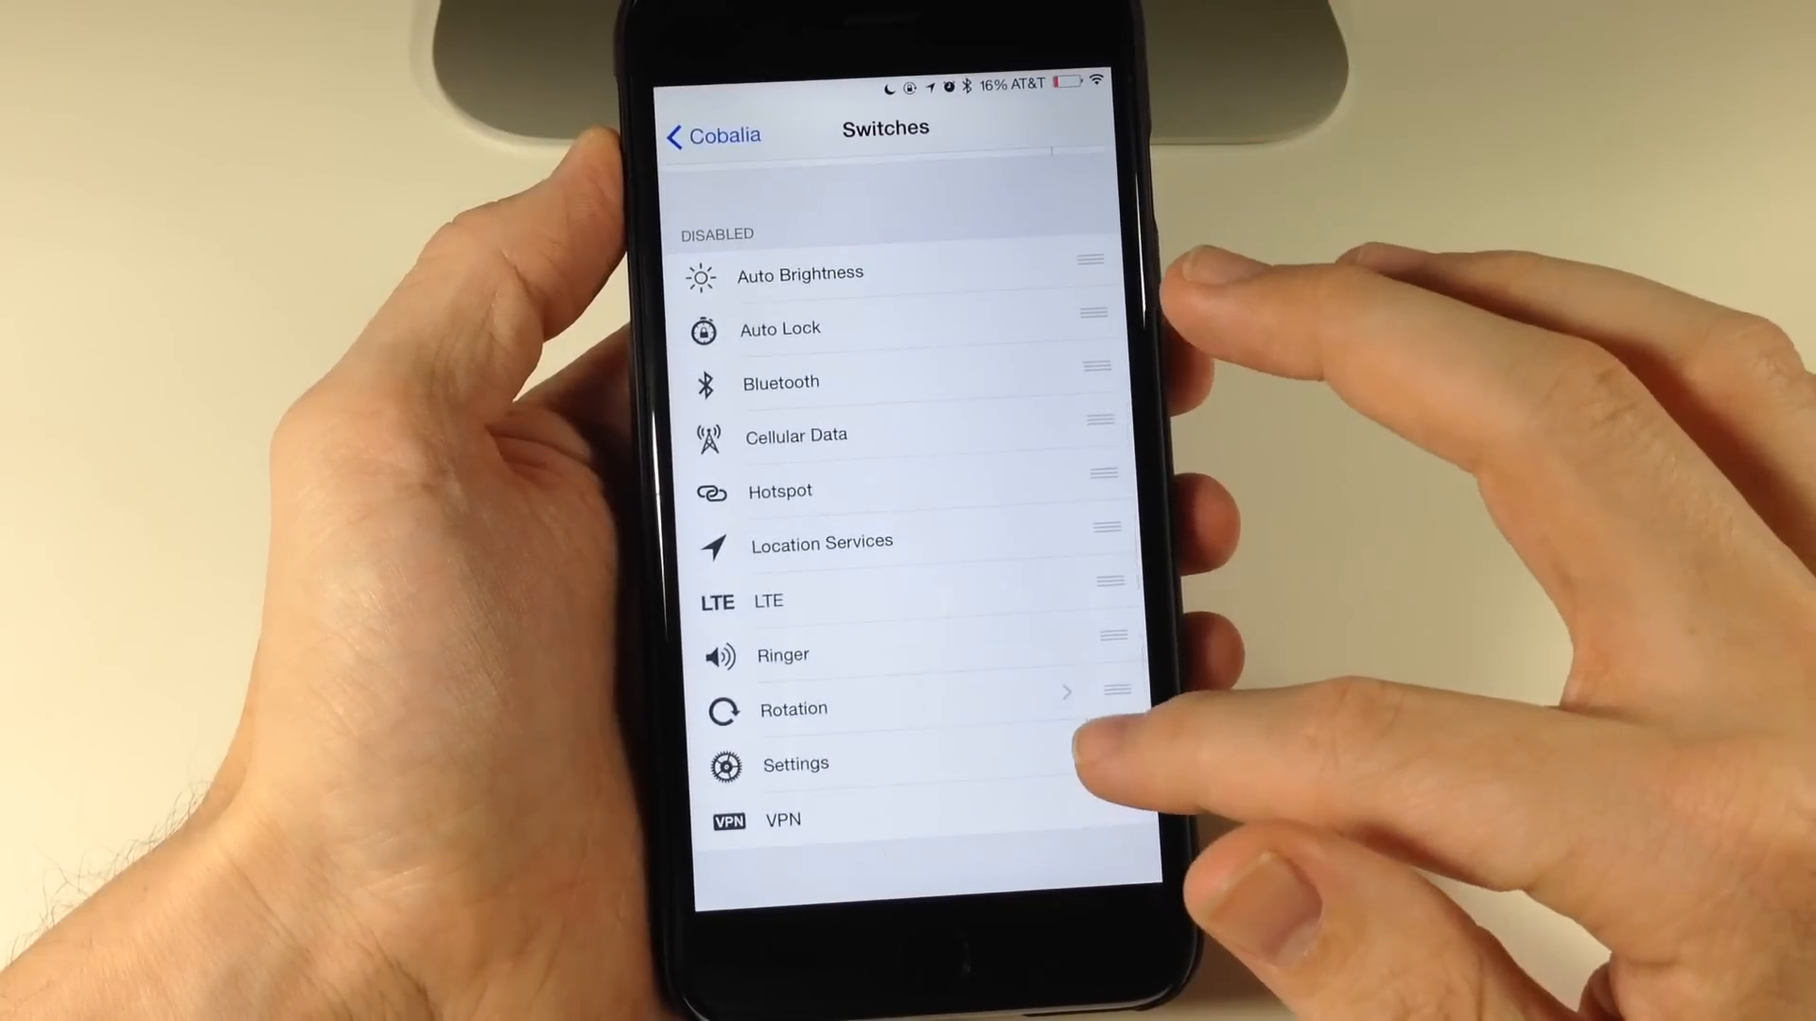
pyautogui.scroll(-3)
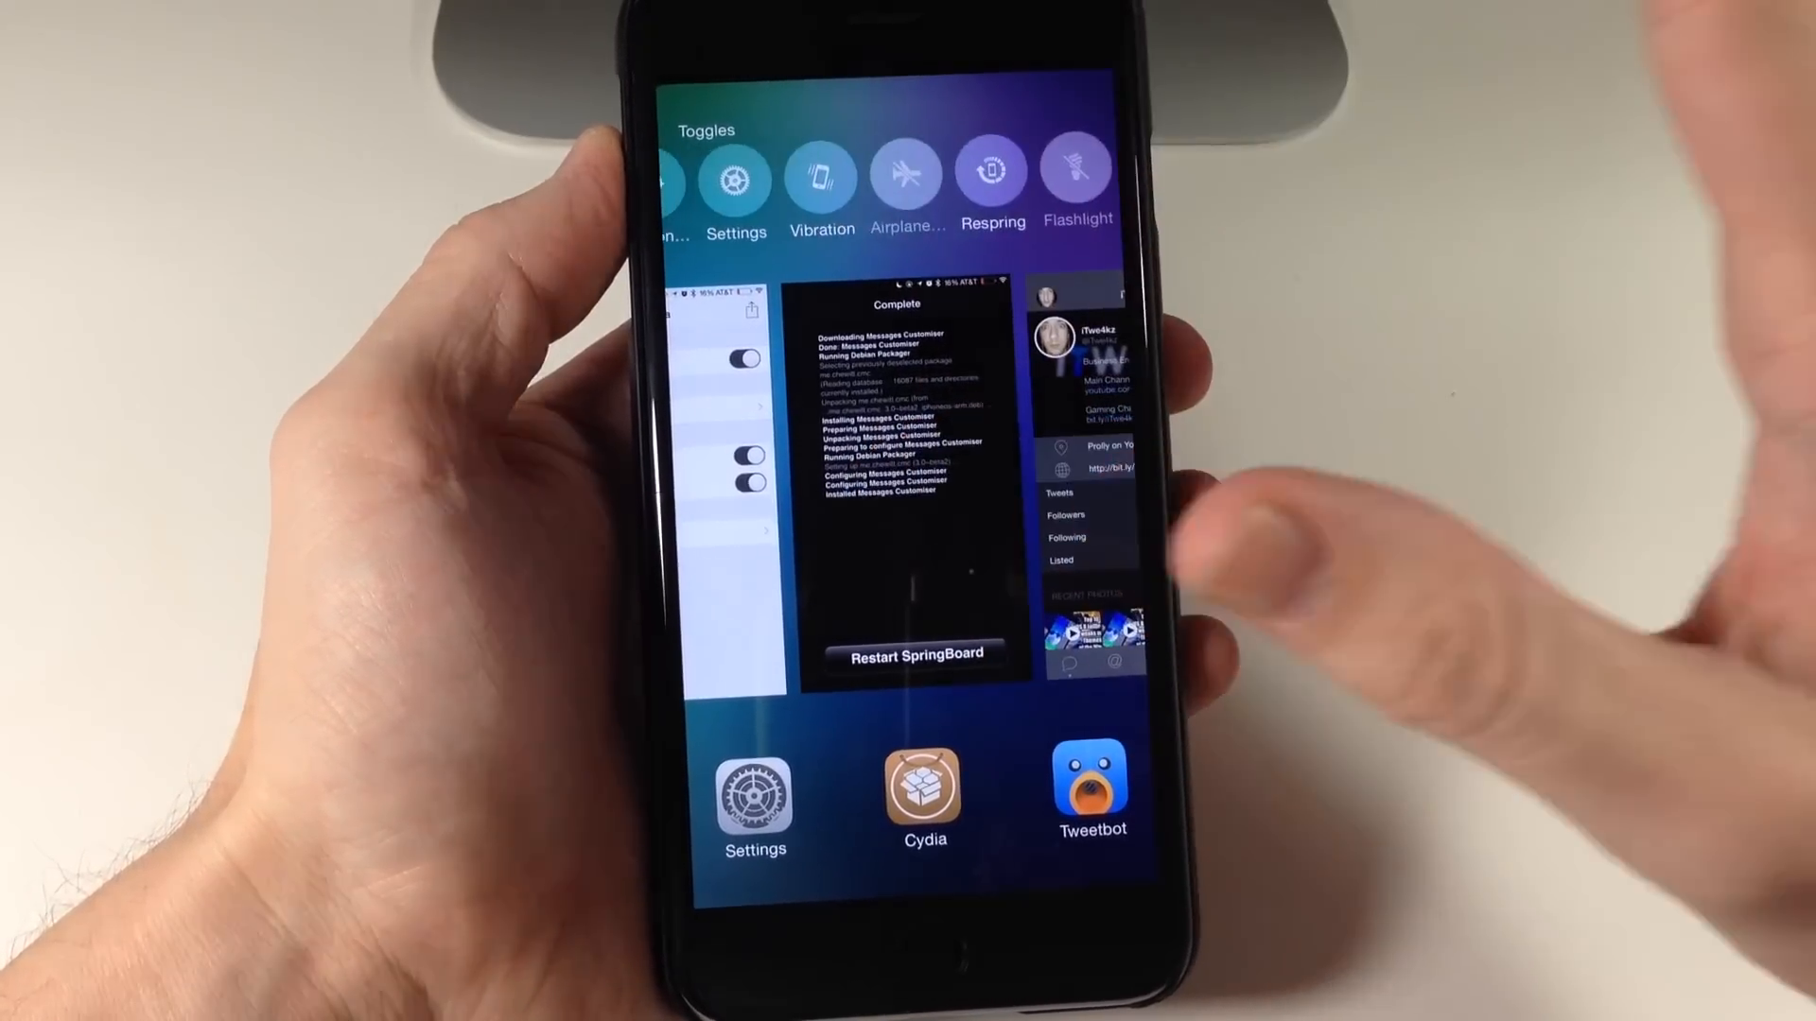
# Step: Back on Cobalia's main options page, turn off Section Label and Switch Labels
pyautogui.hscroll(-3)
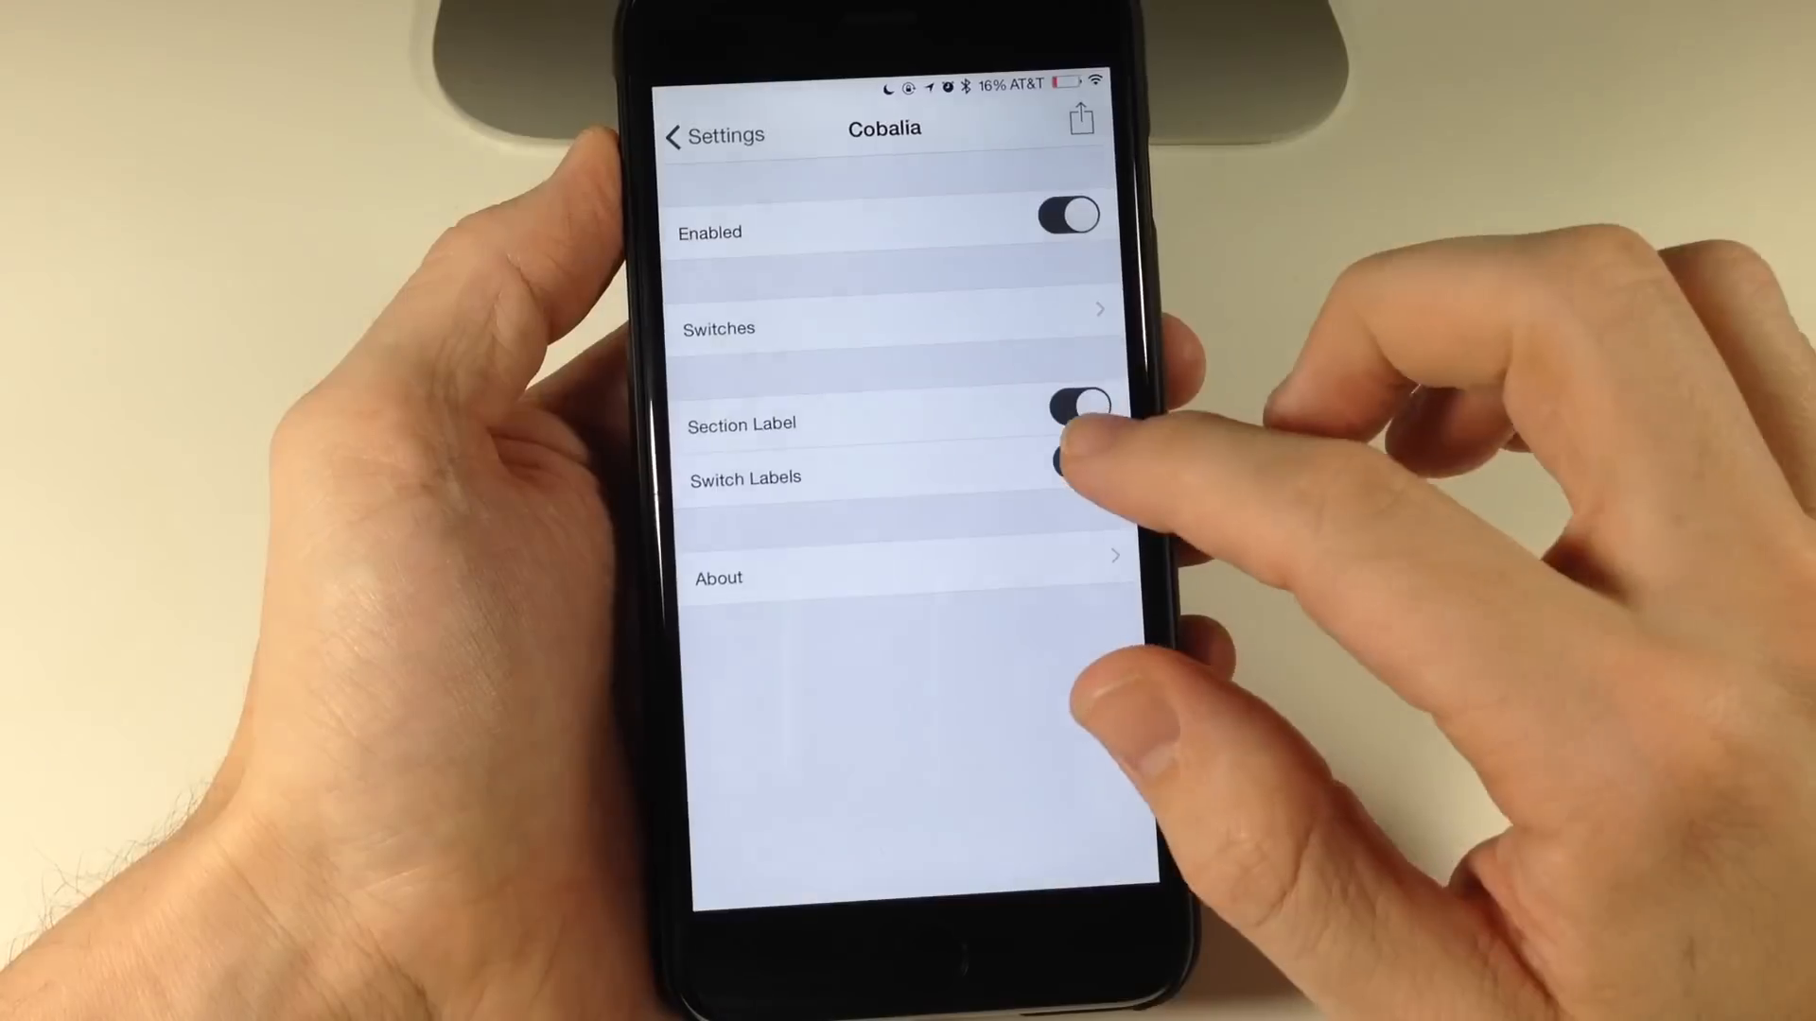
pyautogui.click(1077, 403)
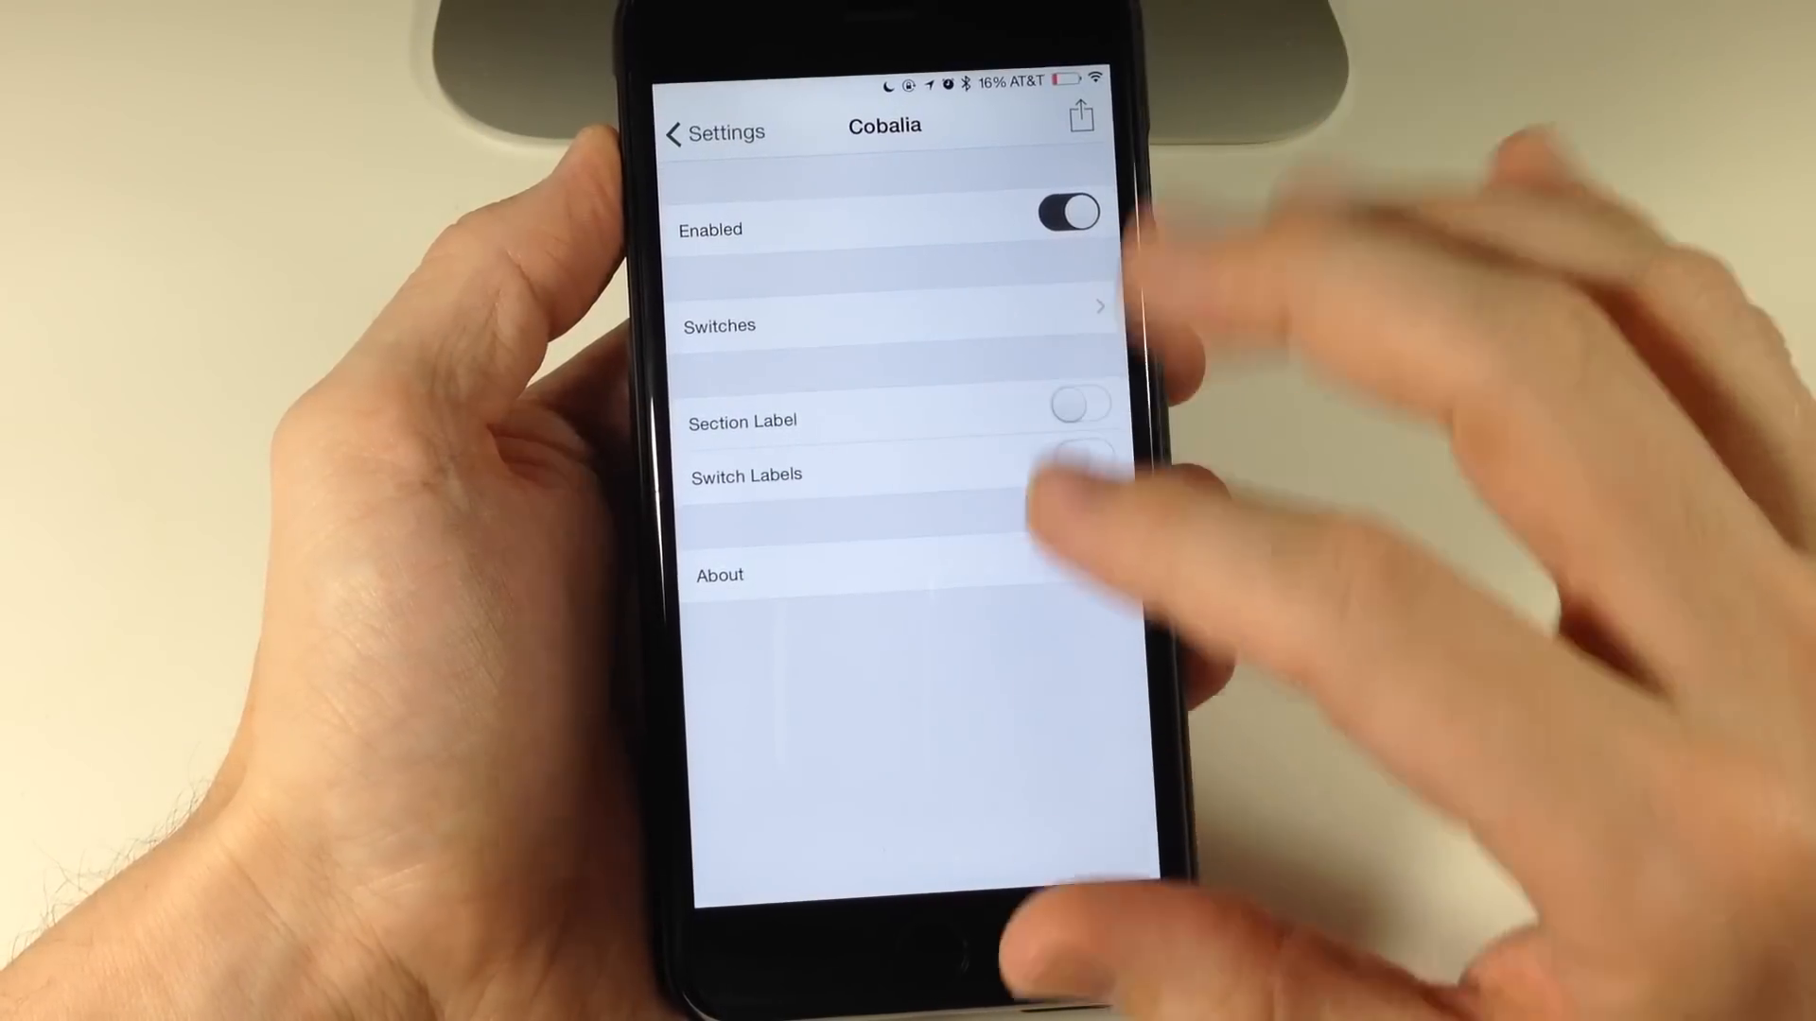